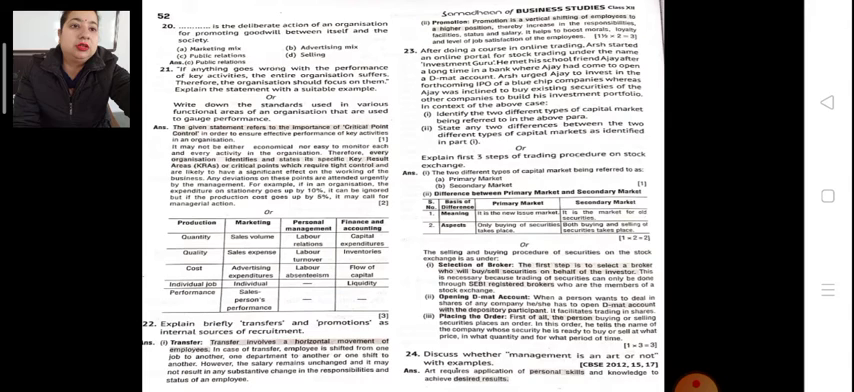
pyautogui.scroll(-3)
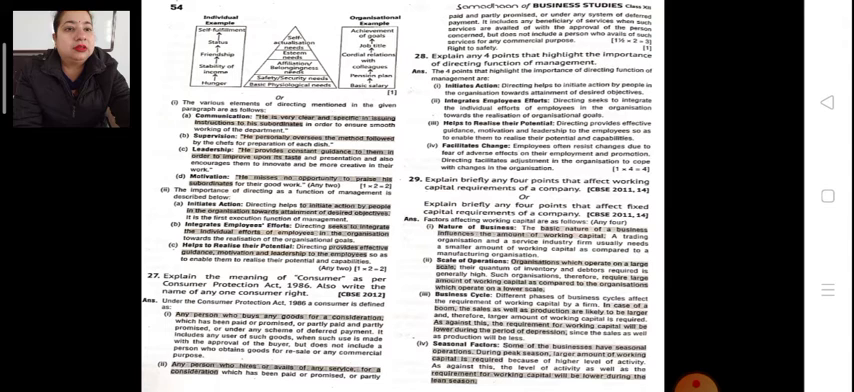
pyautogui.scroll(-3)
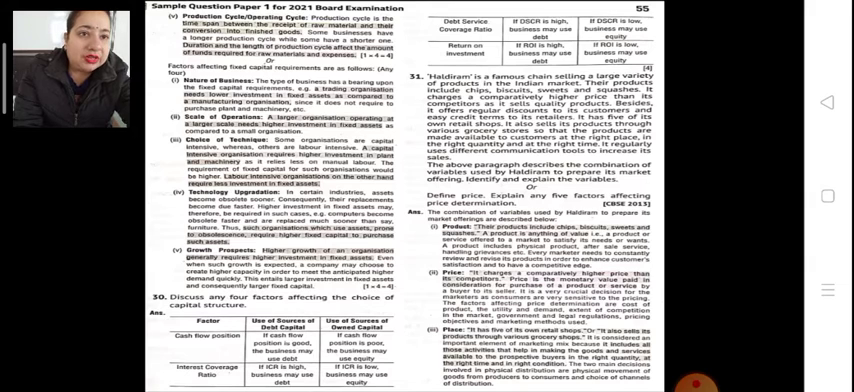
pyautogui.scroll(-3)
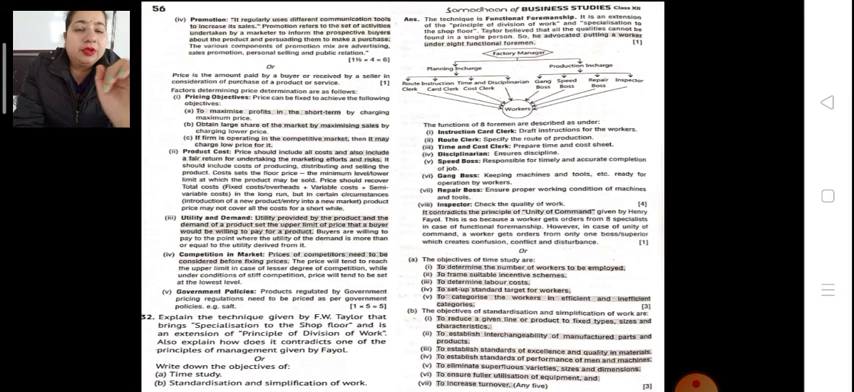